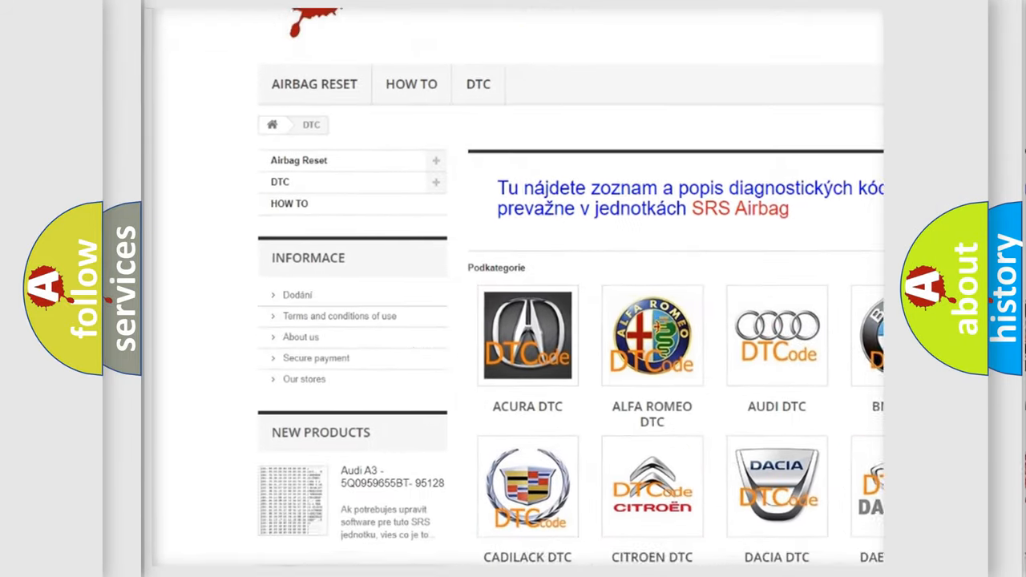
pyautogui.scroll(-3)
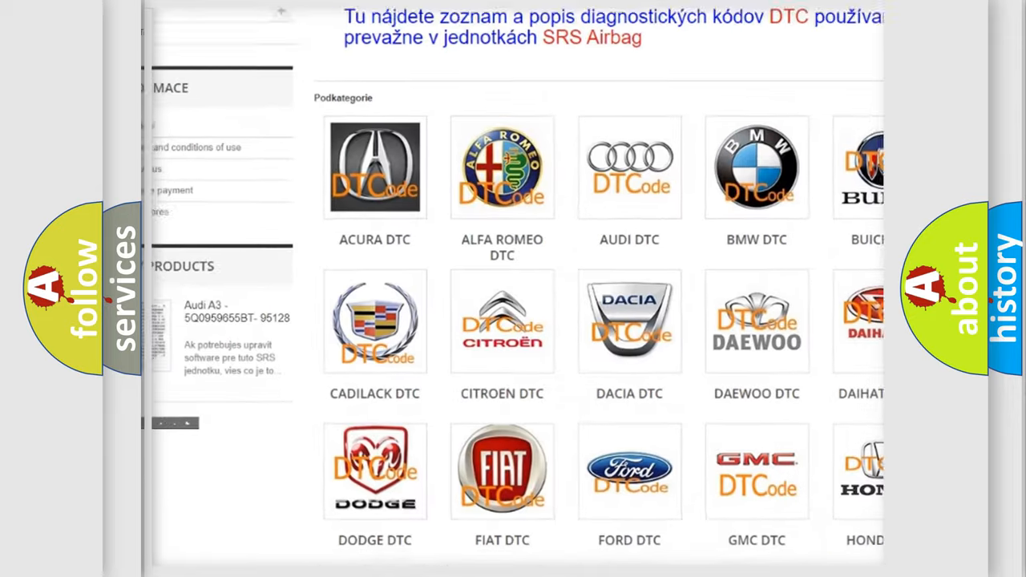
pyautogui.scroll(-3)
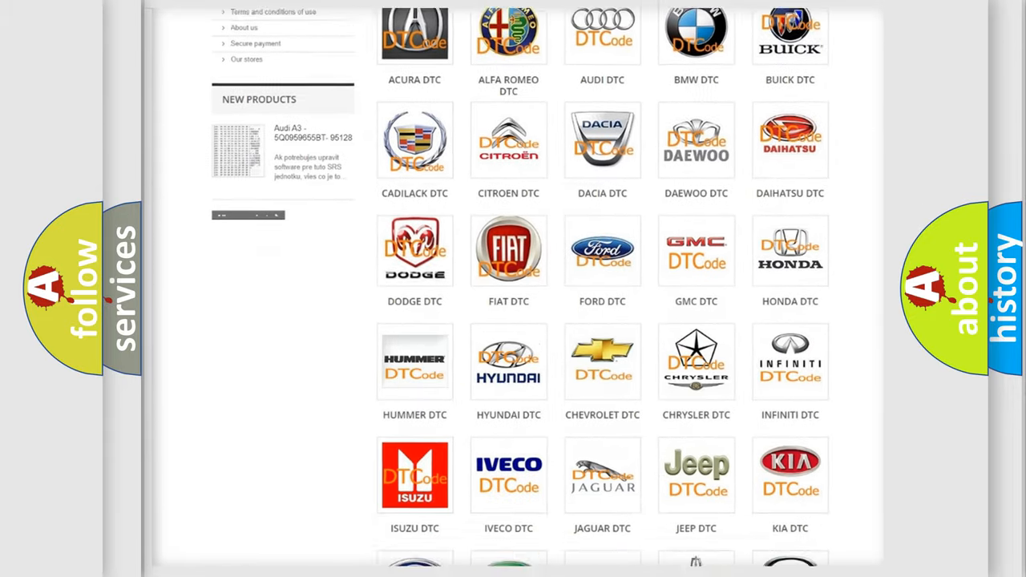
pyautogui.scroll(-3)
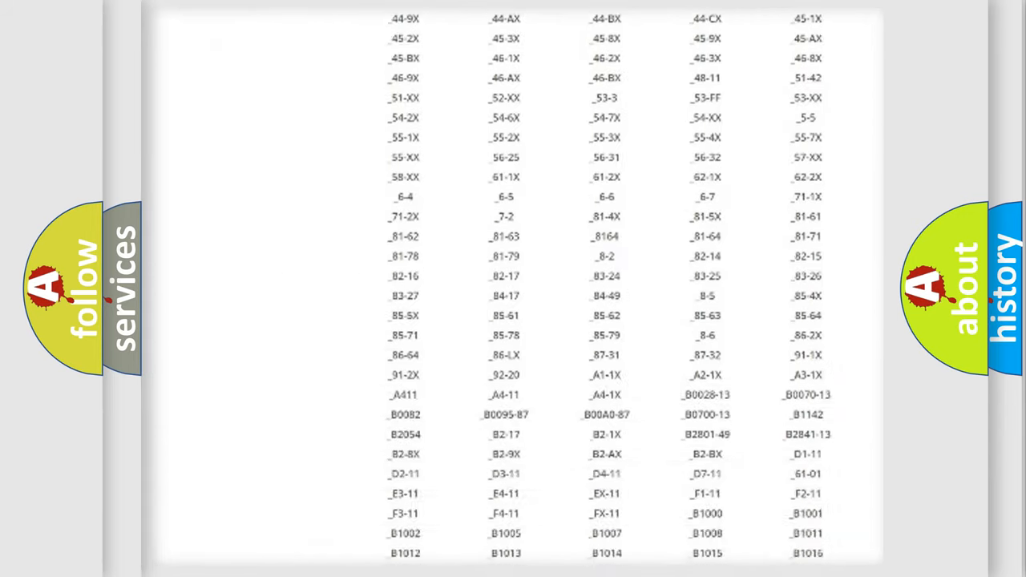
pyautogui.scroll(-3)
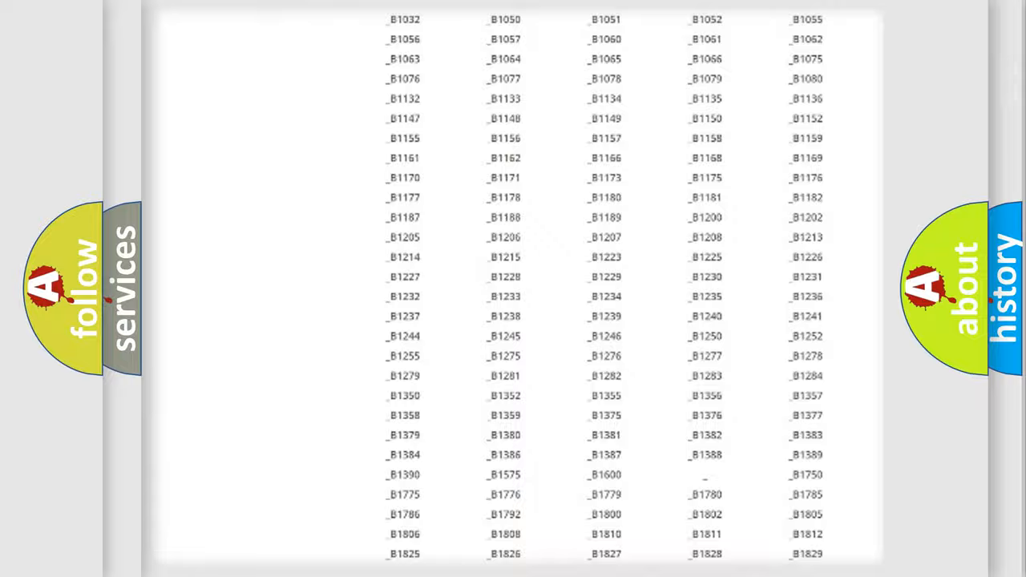